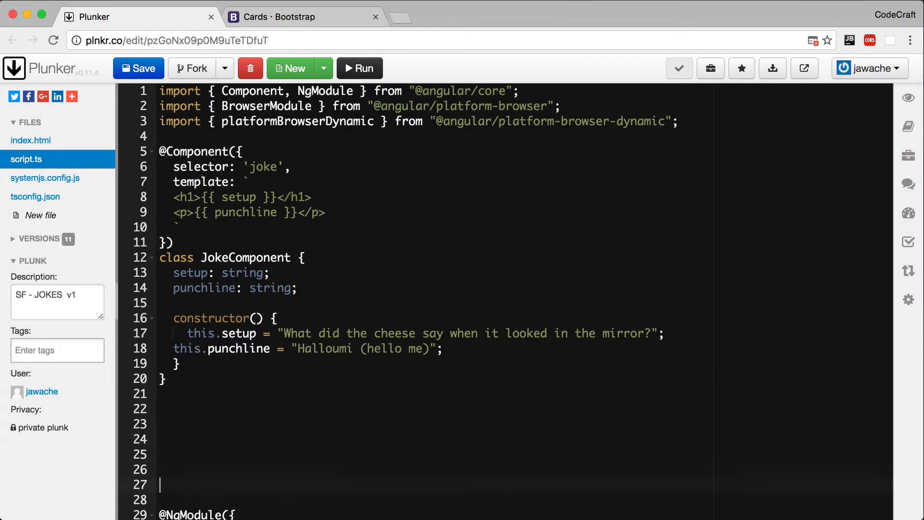
{"action": "scroll", "scroll_direction": "down", "scroll_amount": 3}
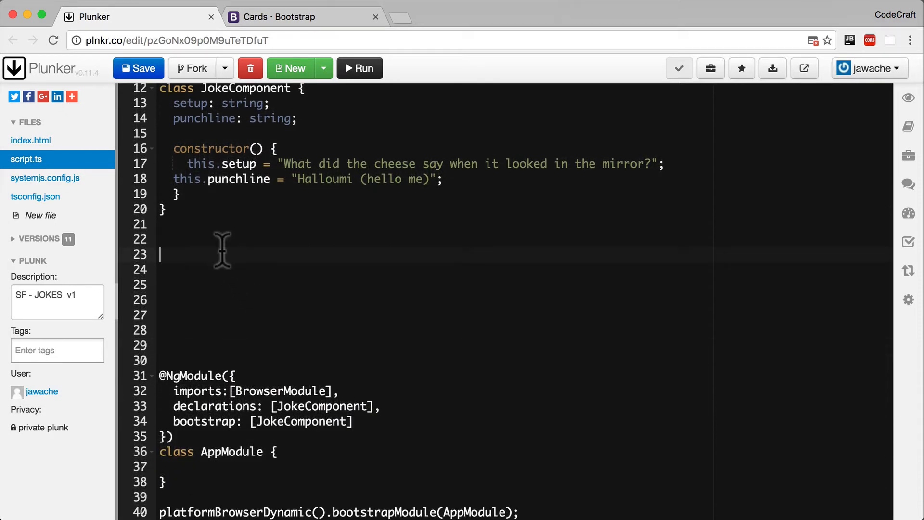
{"action": "type", "text": "class J"}
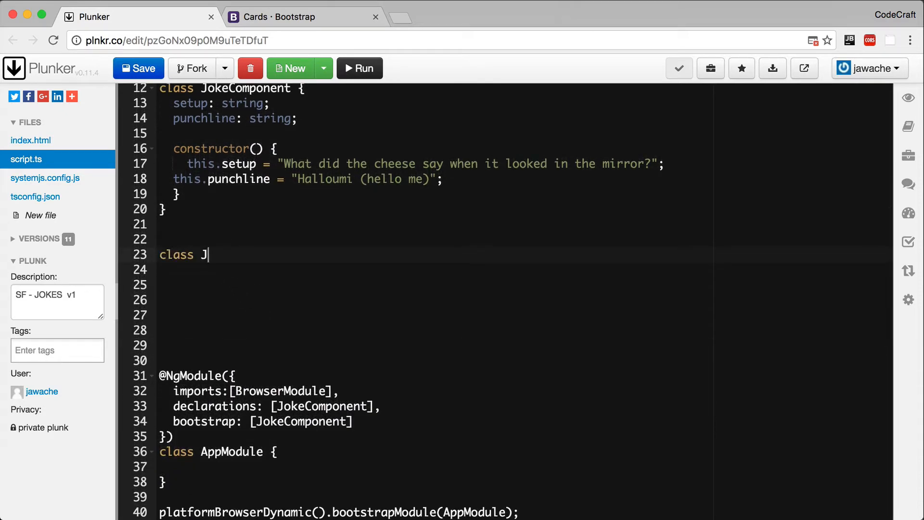
{"action": "type", "text": "okeListComponent {"}
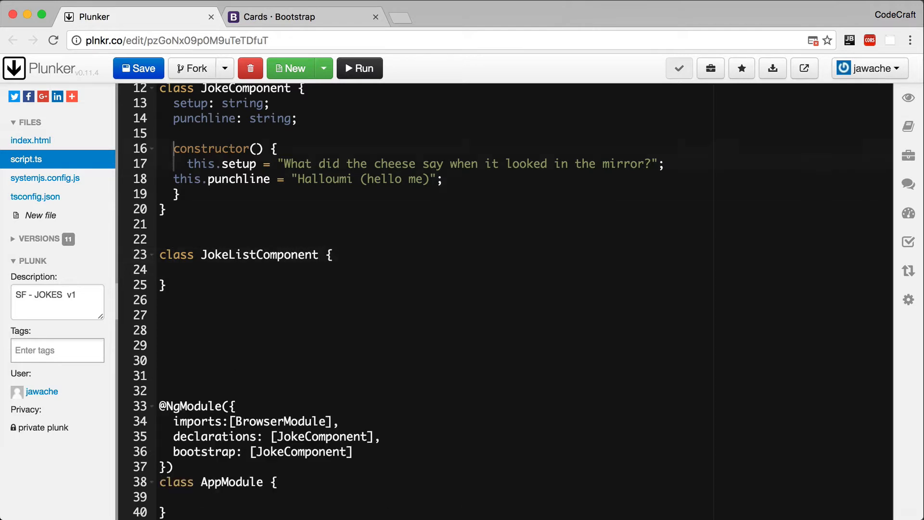
{"action": "scroll", "scroll_direction": "up", "scroll_amount": 3}
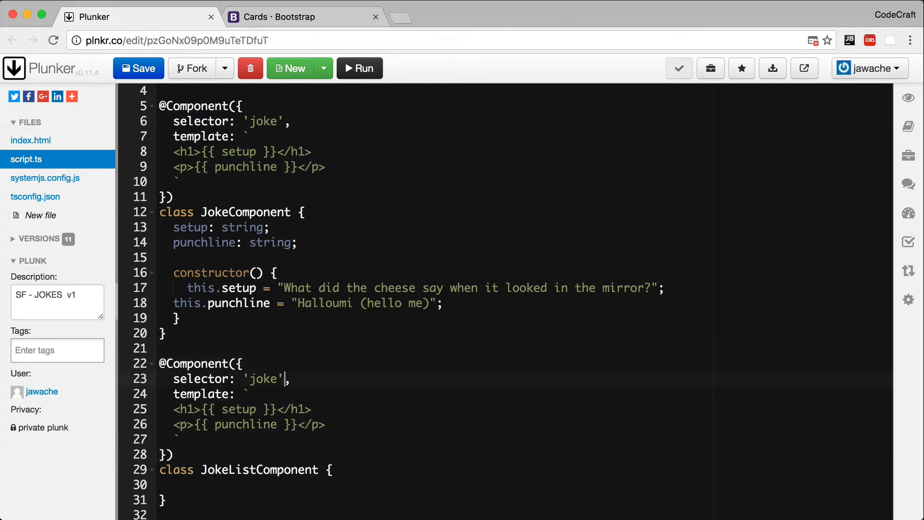
{"action": "type", "text": "-list"}
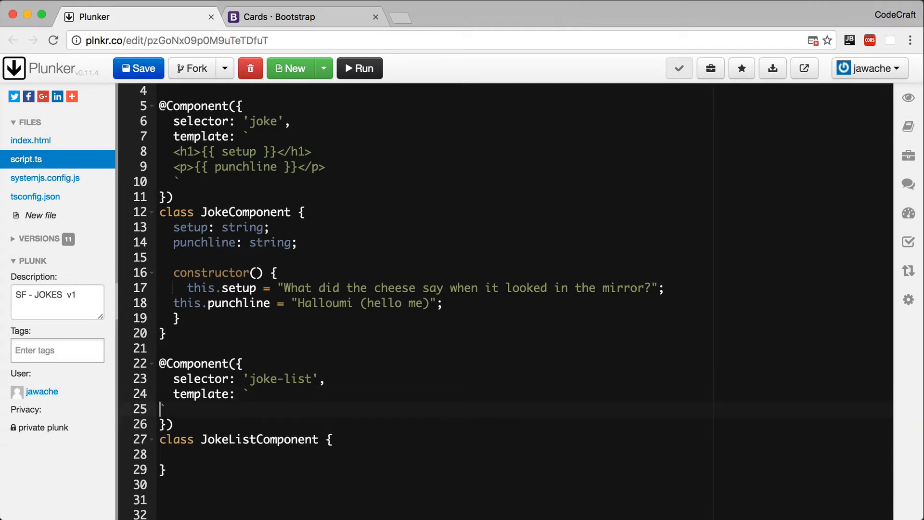
{"action": "scroll", "scroll_direction": "down", "scroll_amount": 3}
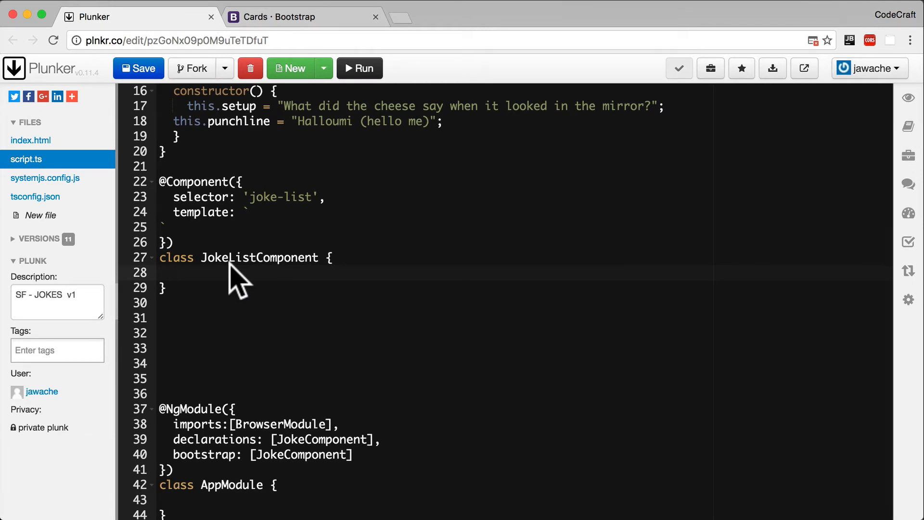
- Declare jokes: Object[]; in JokeListComponent and highlight its Object and array type parts
{"action": "type", "text": "jokes:"}
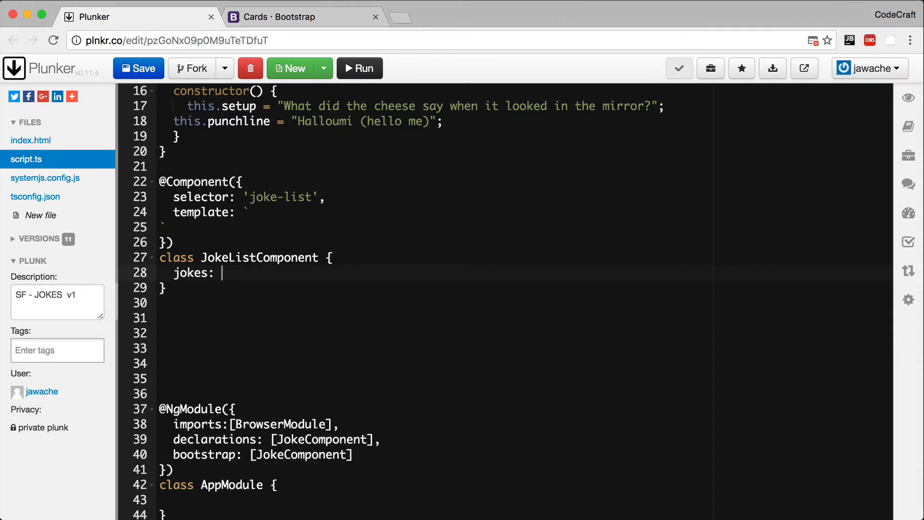
{"action": "type", "text": "Object"}
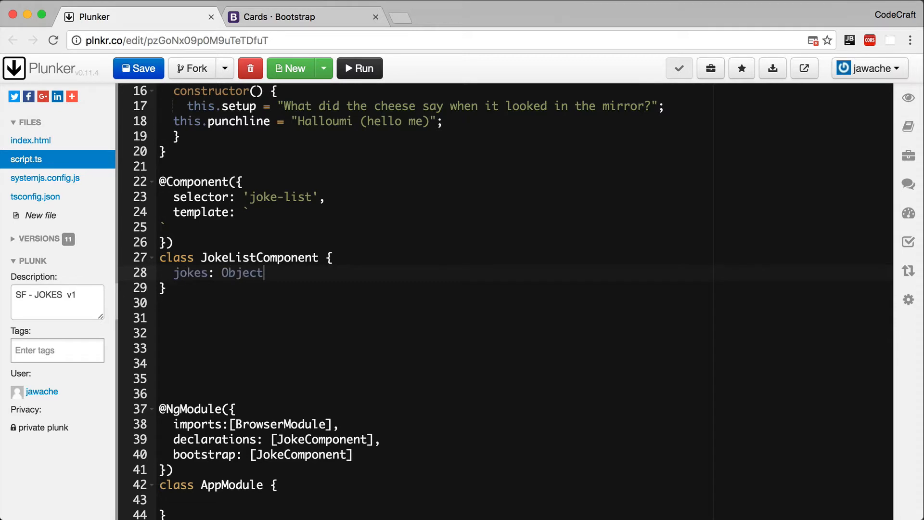
{"action": "type", "text": "[]"}
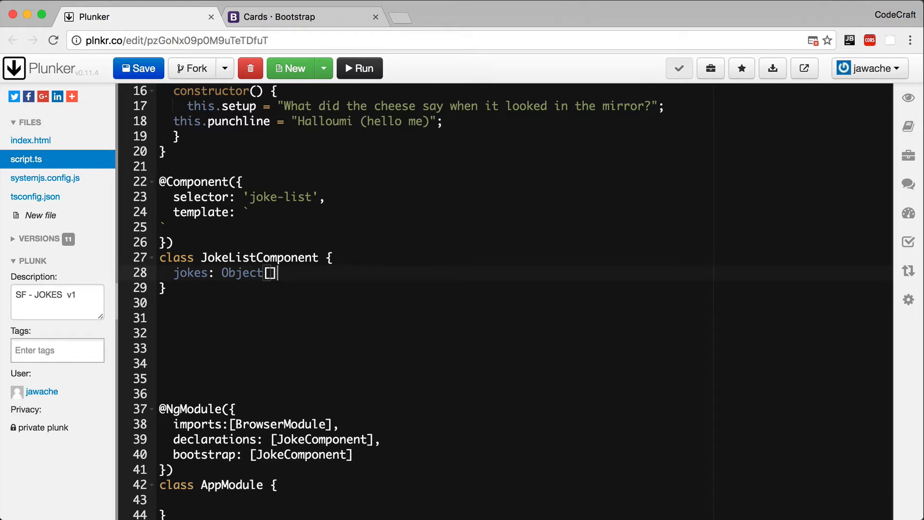
{"action": "type", "text": ";"}
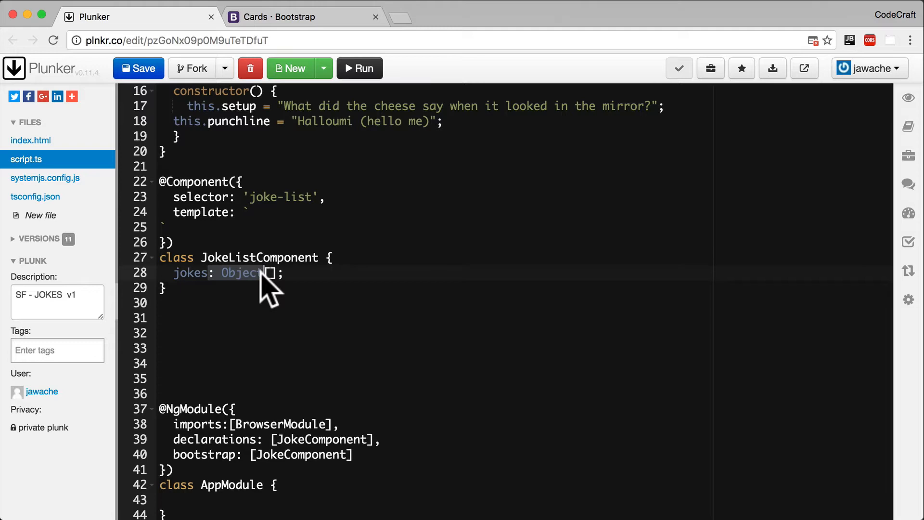
{"action": "double_click", "coordinate": [189, 273]}
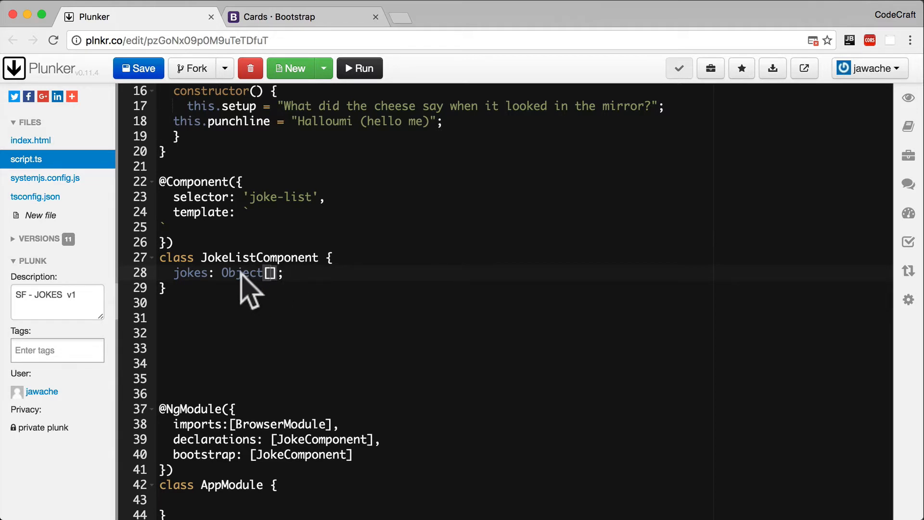
{"action": "double_click", "coordinate": [242, 273]}
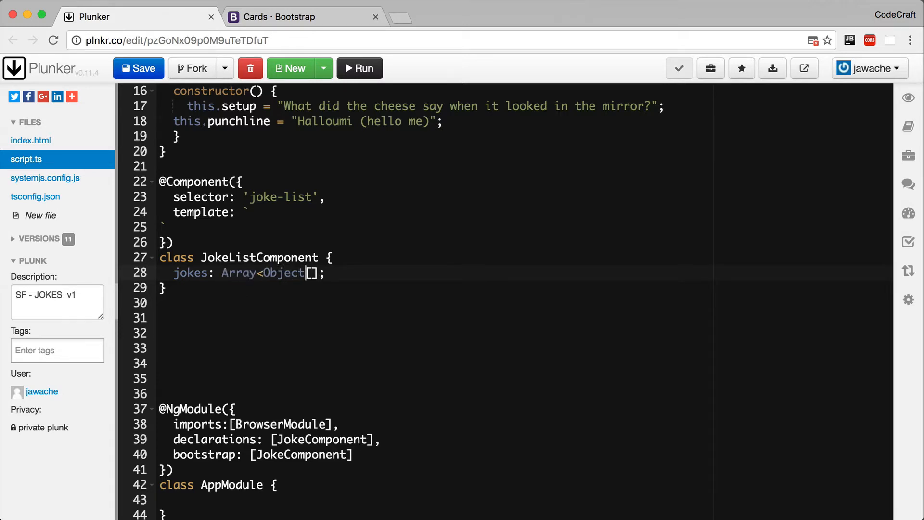
{"action": "key", "text": "Backspace"}
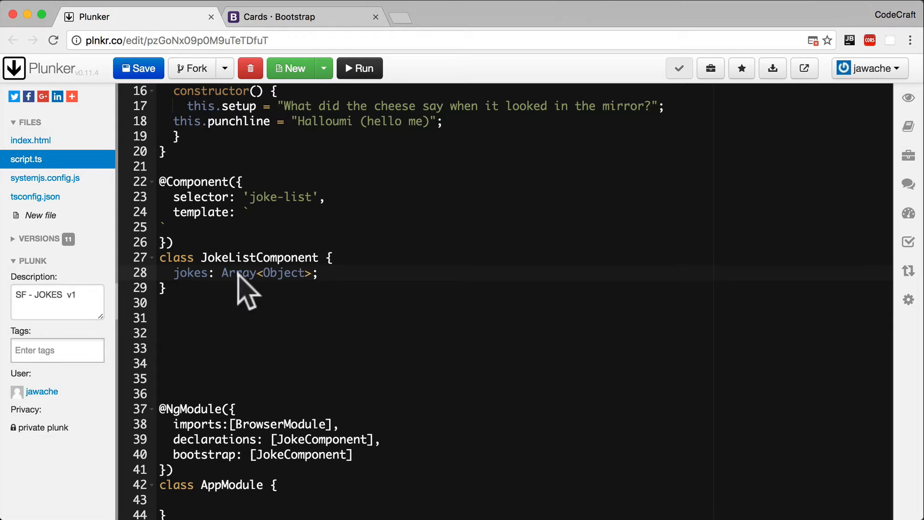
{"action": "double_click", "coordinate": [238, 272]}
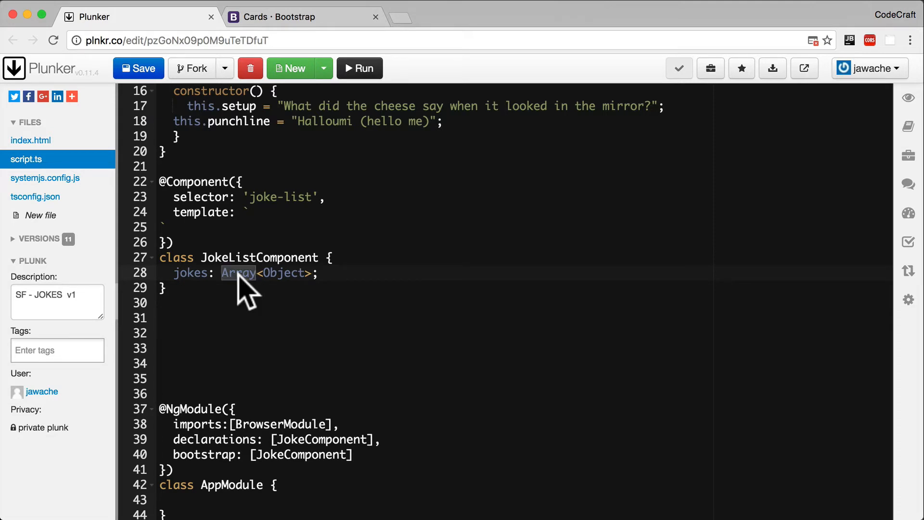
{"action": "mouse_move", "coordinate": [289, 298]}
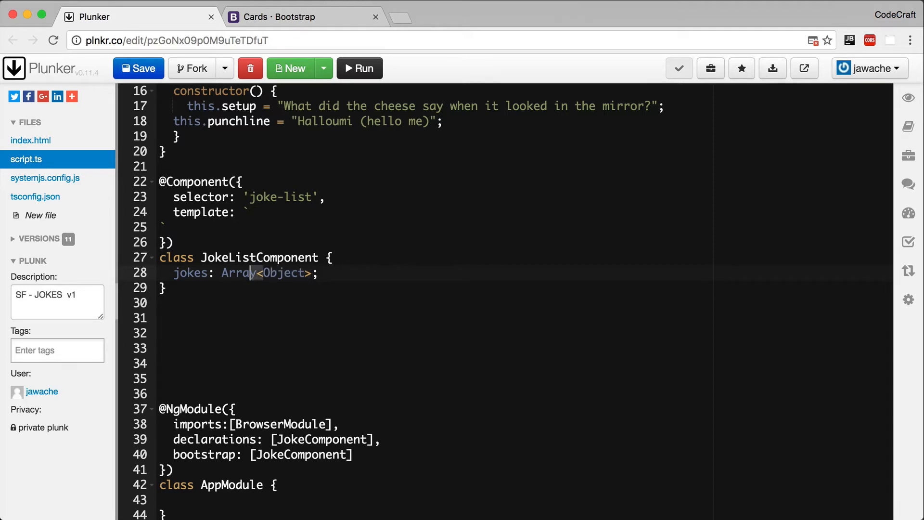
{"action": "type", "text": "Object"}
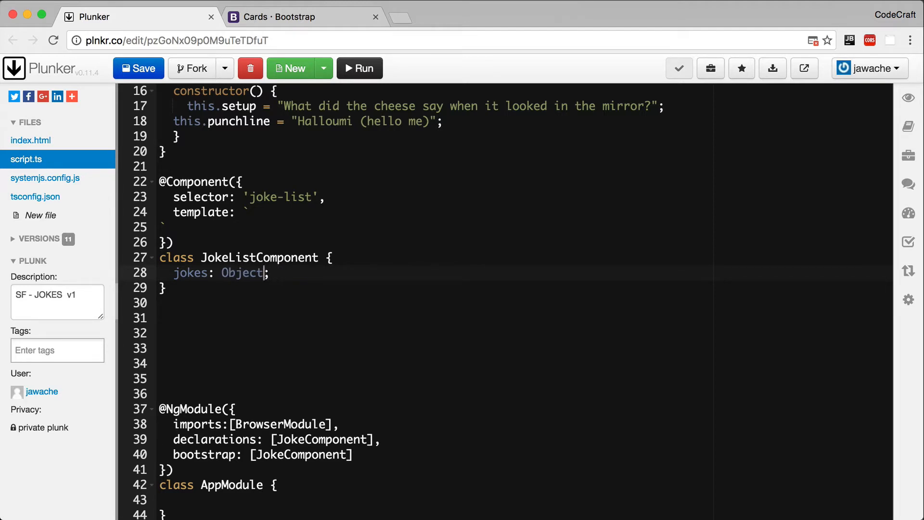
{"action": "type", "text": "[]"}
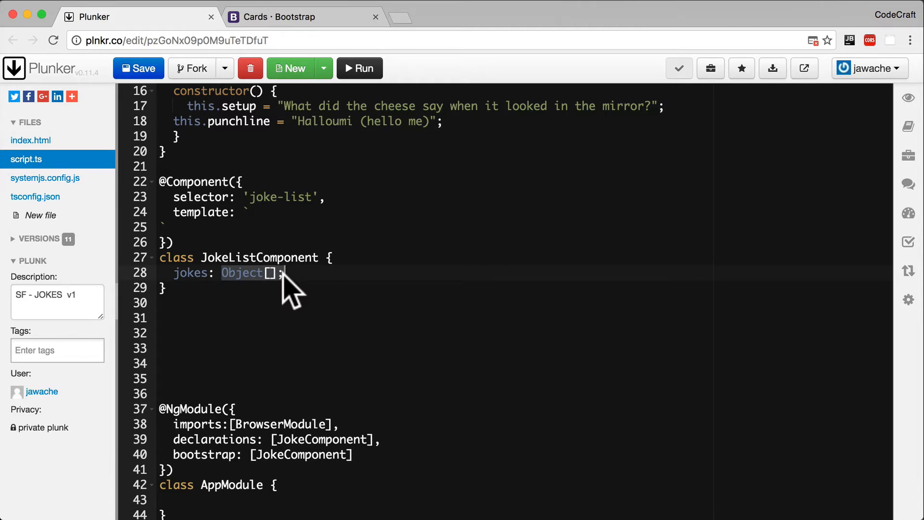
{"action": "mouse_move", "coordinate": [324, 289]}
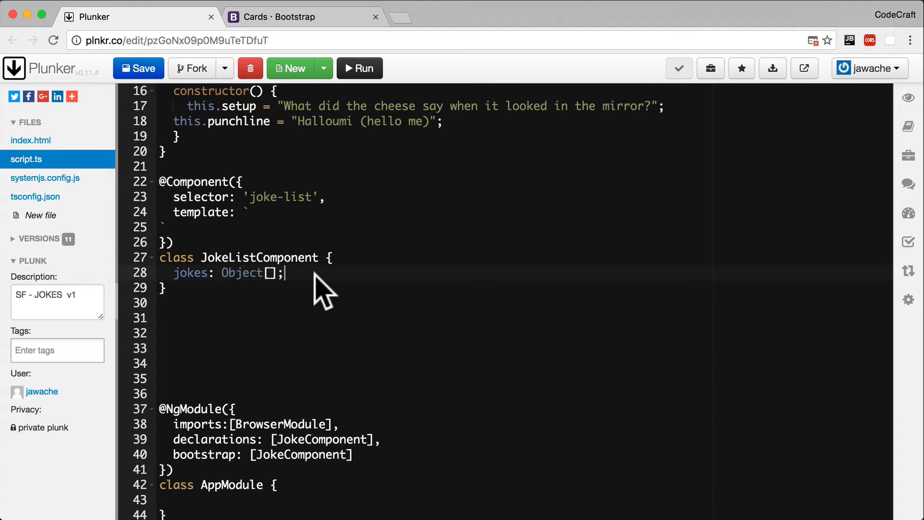
- Add a constructor that assigns three cheese jokes with setup and punchline to this.jokes
{"action": "type", "text": "constructor"}
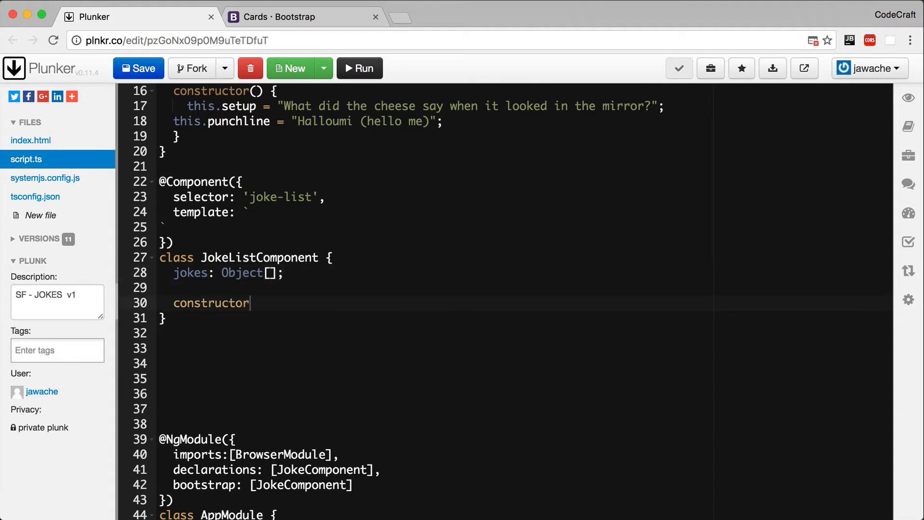
{"action": "type", "text": "( ) {"}
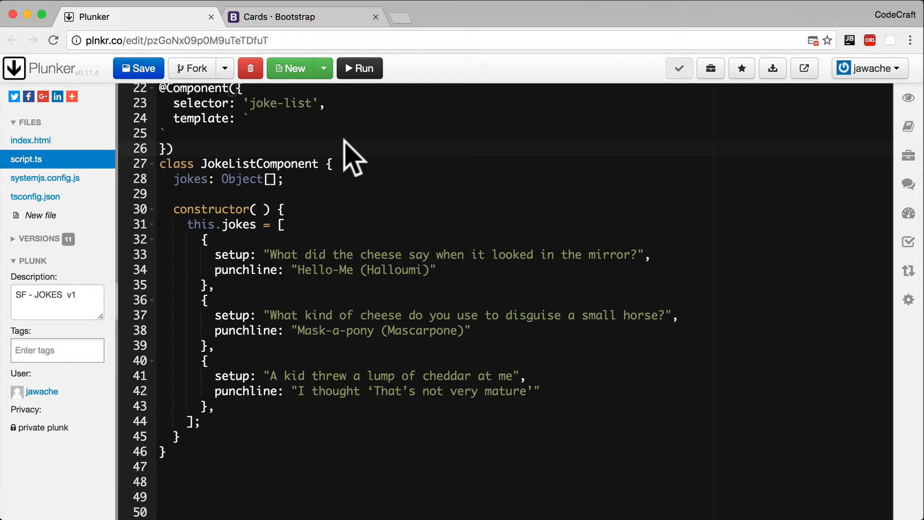
{"action": "double_click", "coordinate": [189, 179]}
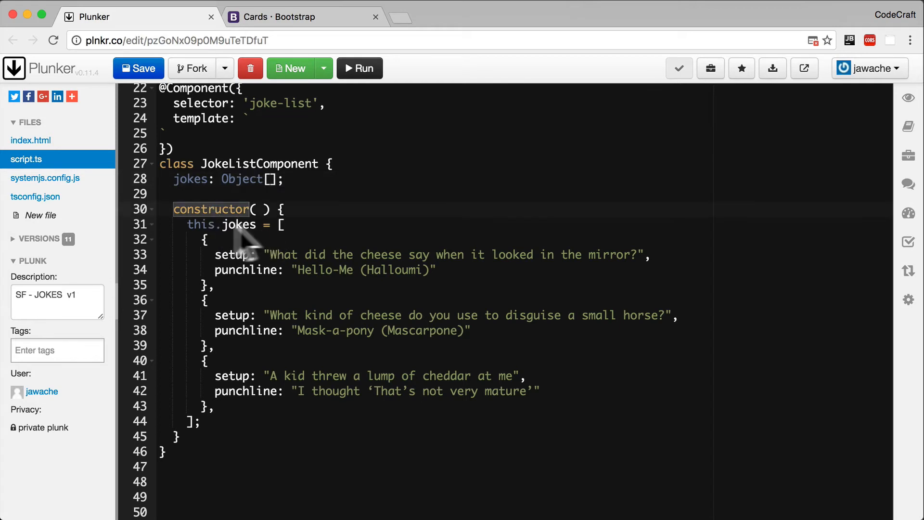
{"action": "double_click", "coordinate": [239, 225]}
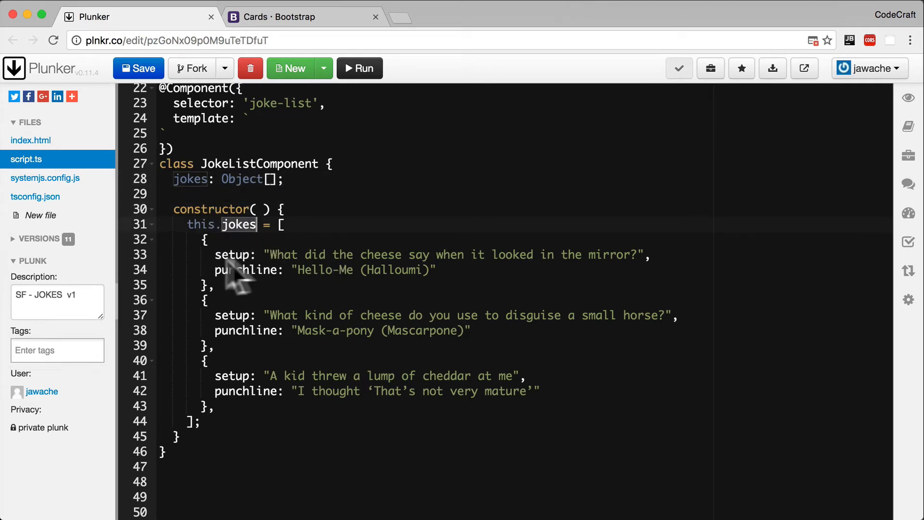
{"action": "mouse_move", "coordinate": [228, 257]}
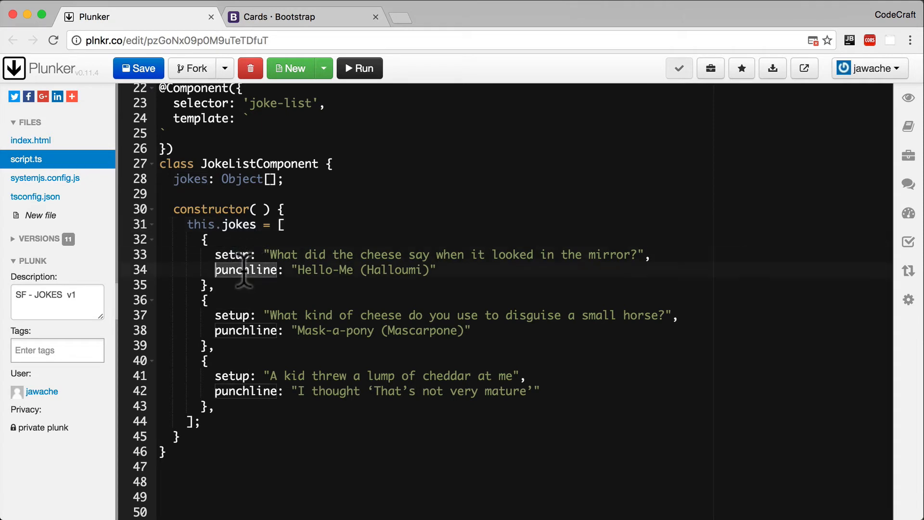
{"action": "scroll", "scroll_direction": "up", "scroll_amount": 3}
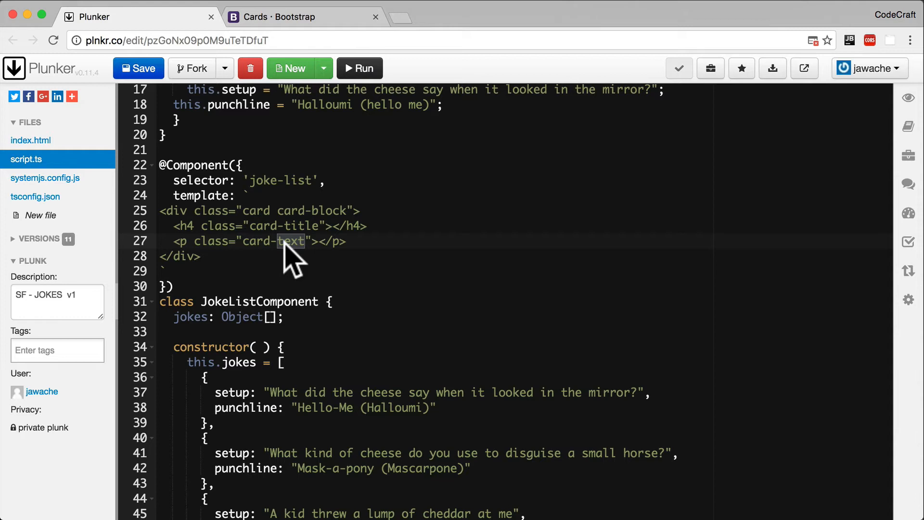
{"action": "mouse_move", "coordinate": [338, 236]}
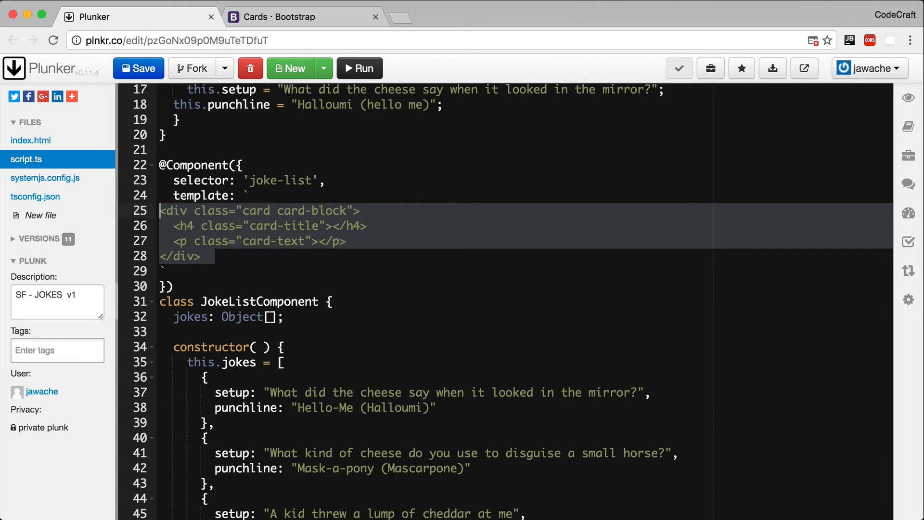
{"action": "mouse_move", "coordinate": [324, 403]}
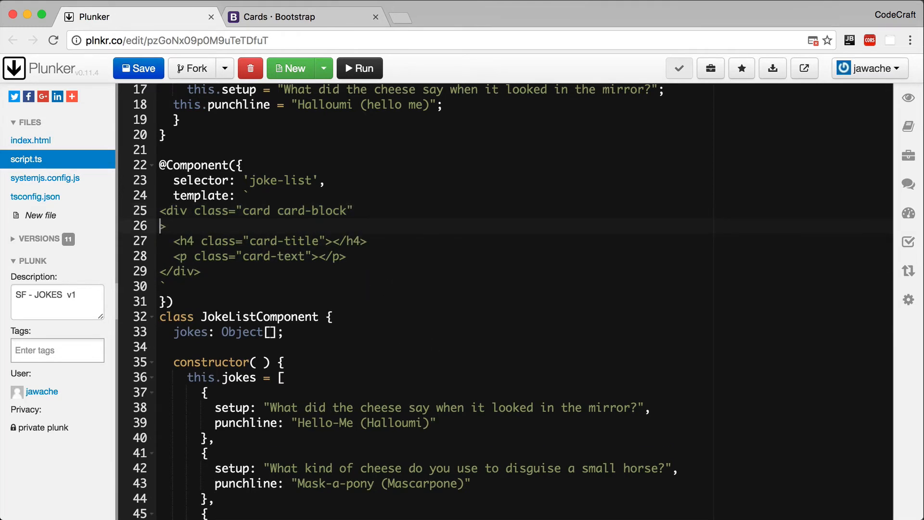
- Add *ngFor="let joke of jokes" to the card-block div in the joke-list template
{"action": "type", "text": "*ngFor"}
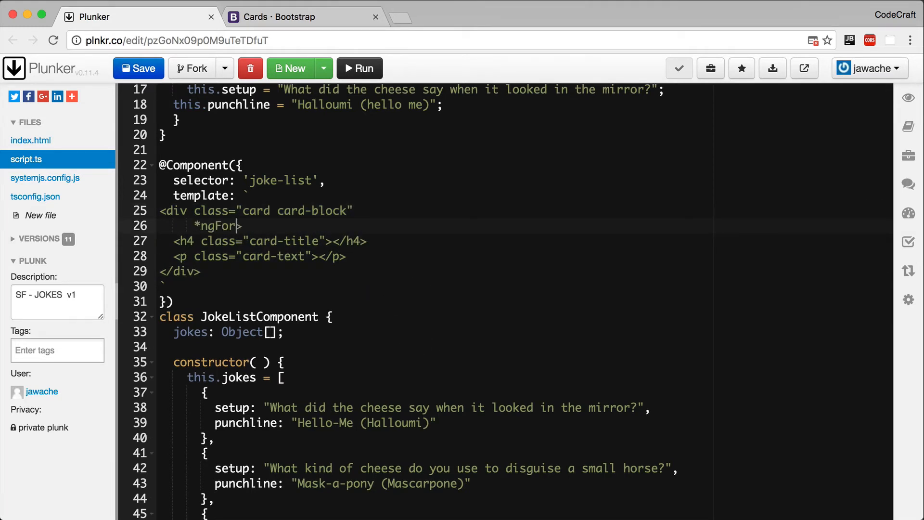
{"action": "type", "text": "=\"let joke of jokes\""}
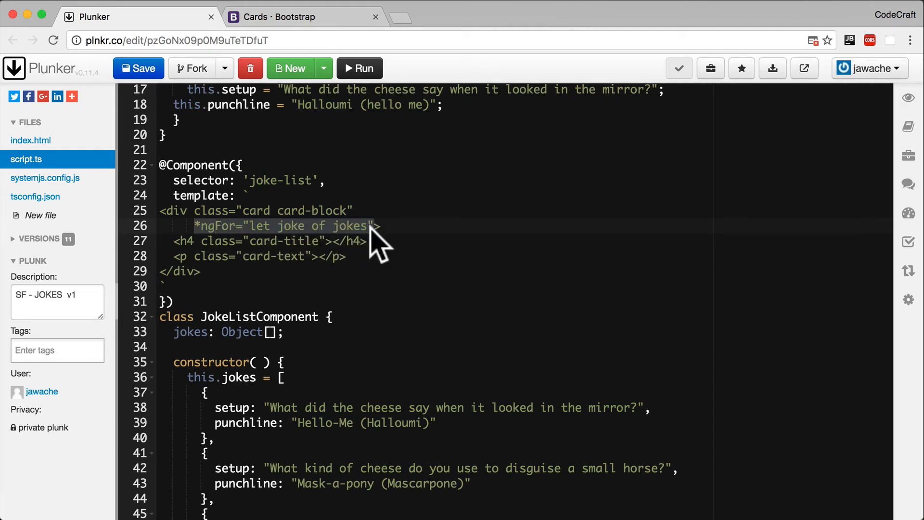
{"action": "mouse_move", "coordinate": [527, 242]}
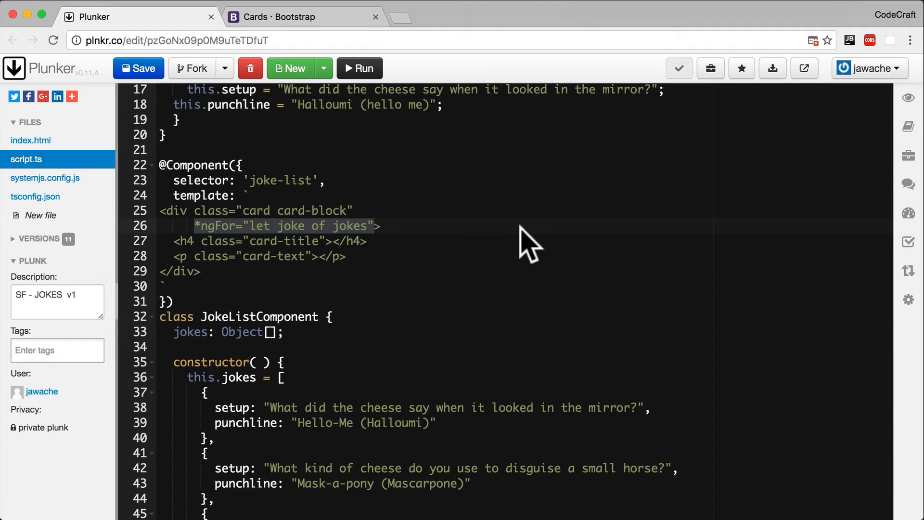
{"action": "mouse_move", "coordinate": [230, 221]}
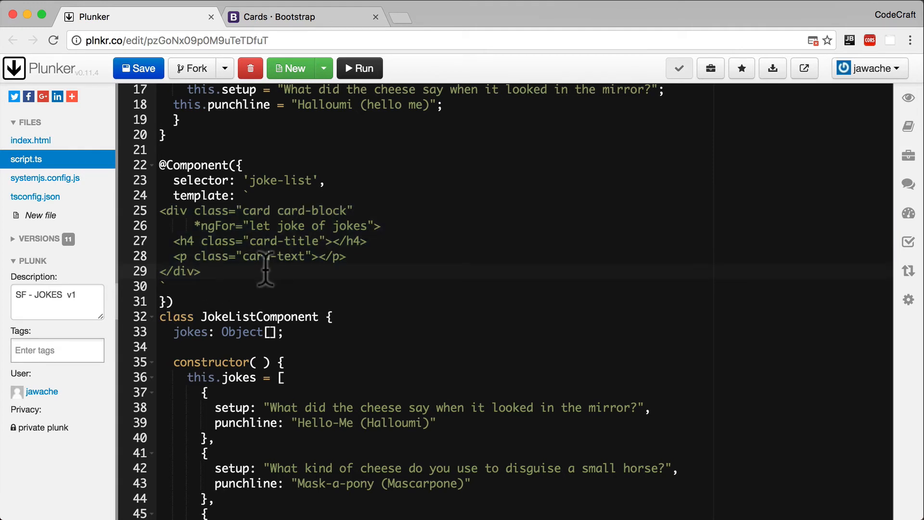
{"action": "double_click", "coordinate": [289, 225]}
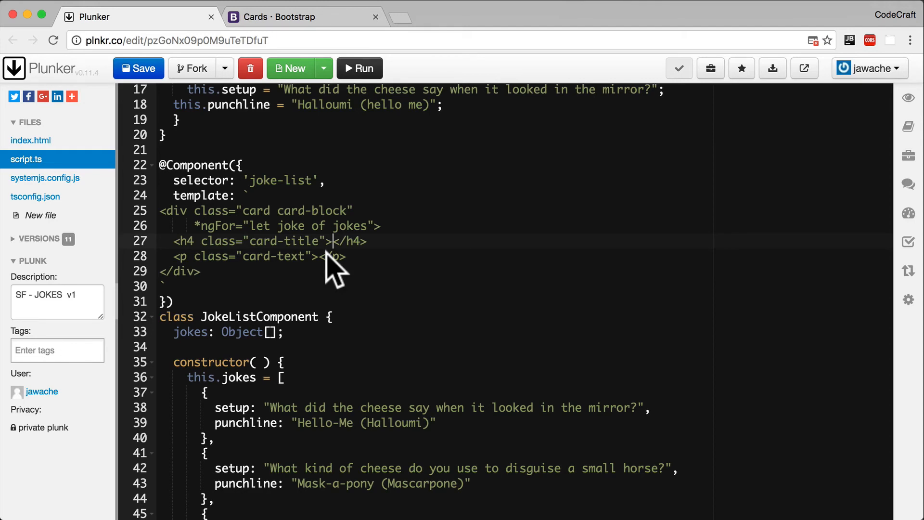
- Interpolate {{ joke.setup }} in the h4 card title and {{ joke.punchline }} in the card text
{"action": "type", "text": "{{ joke.setup"}
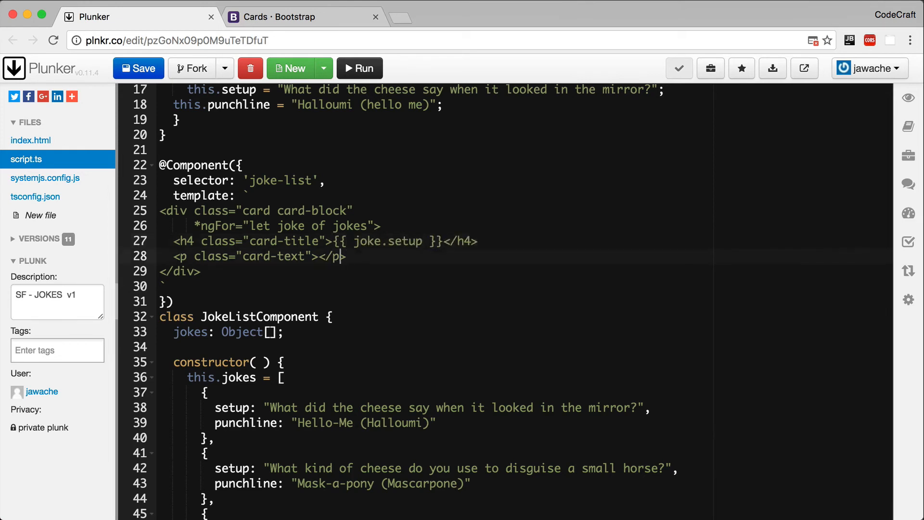
{"action": "type", "text": "{{"}
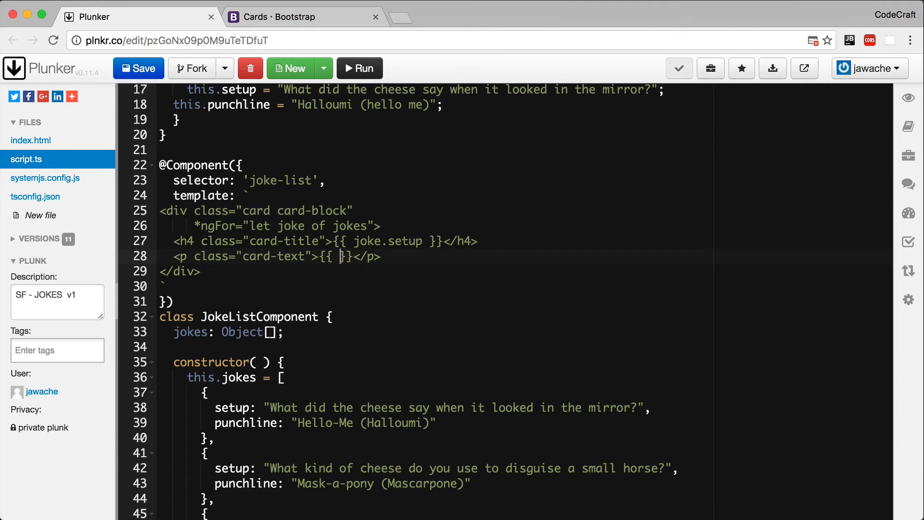
{"action": "type", "text": "joke.punchline"}
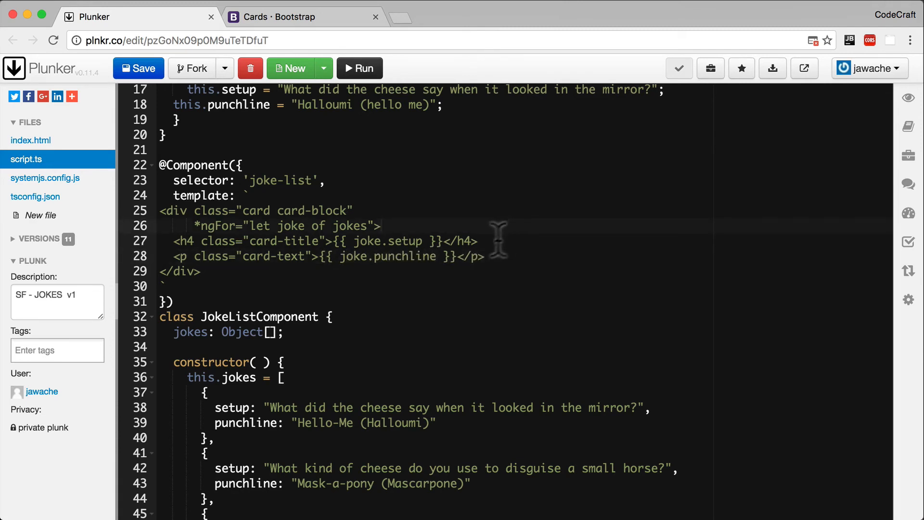
{"action": "mouse_move", "coordinate": [278, 316]}
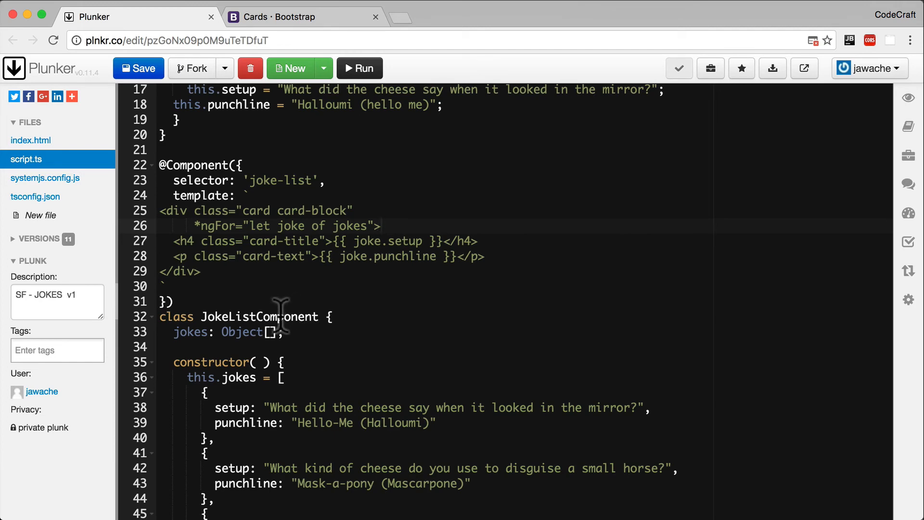
- Add JokeListComponent to the NgModule declarations array
{"action": "double_click", "coordinate": [259, 317]}
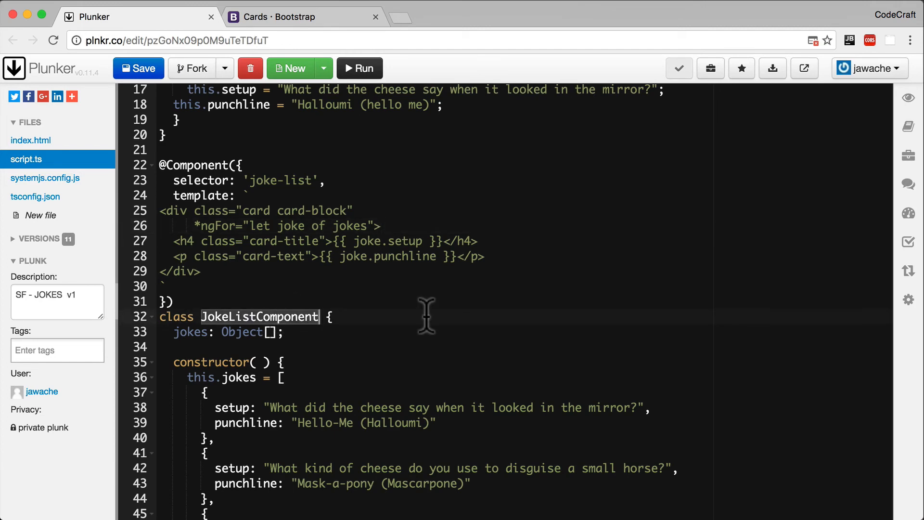
{"action": "scroll", "scroll_direction": "down", "scroll_amount": 3}
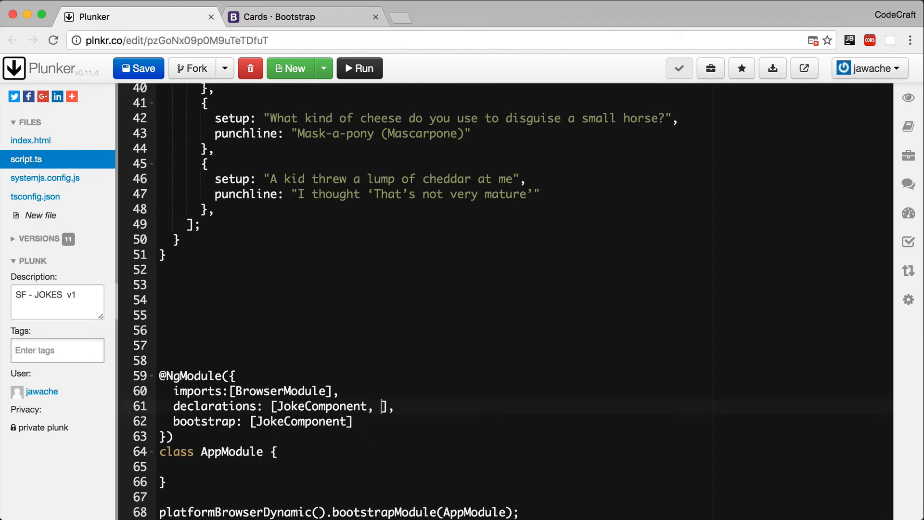
{"action": "type", "text": "JokeListComponent"}
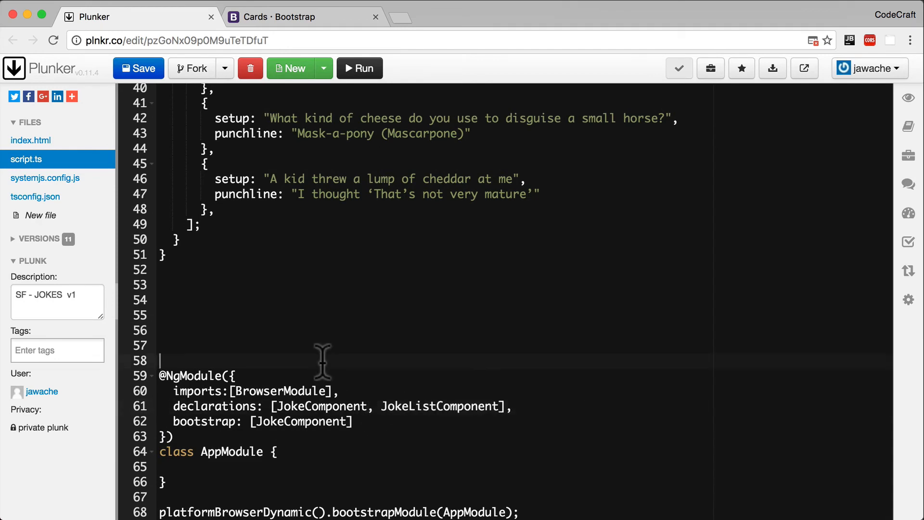
{"action": "scroll", "scroll_direction": "up", "scroll_amount": 3}
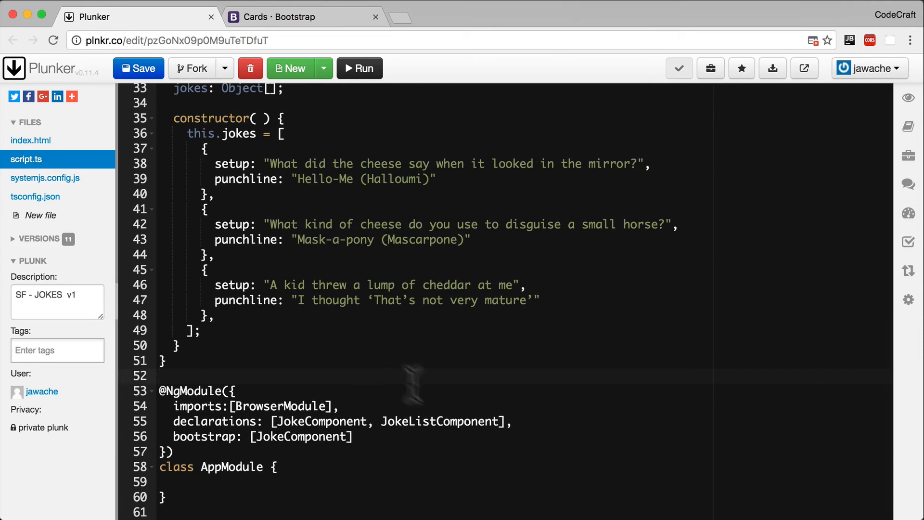
- Bootstrap JokeListComponent in place of JokeComponent, save the plunk, and select the joke-list selector
{"action": "double_click", "coordinate": [439, 421]}
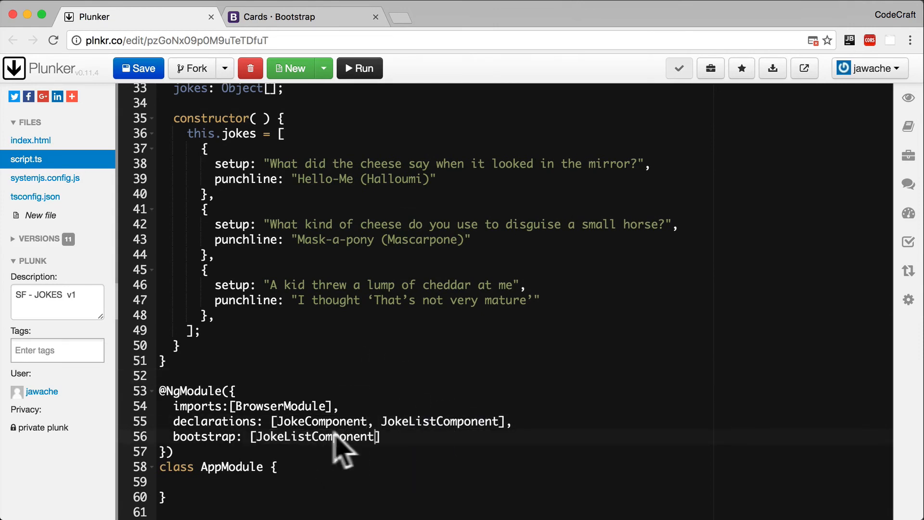
{"action": "left_click", "coordinate": [138, 68]}
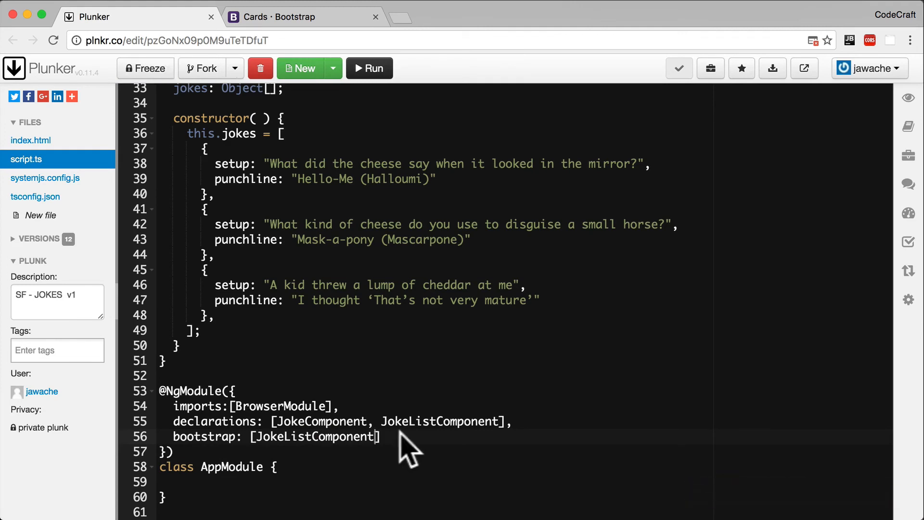
{"action": "mouse_move", "coordinate": [365, 448]}
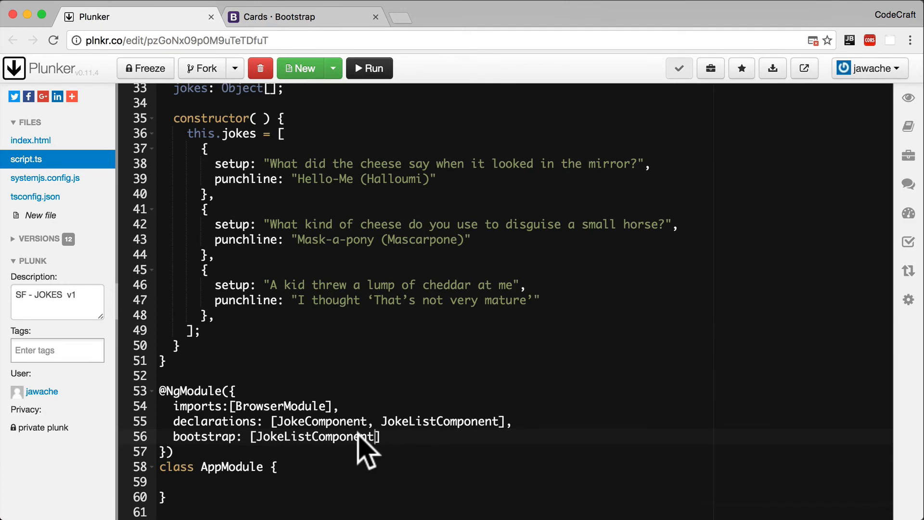
{"action": "scroll", "scroll_direction": "up", "scroll_amount": 3}
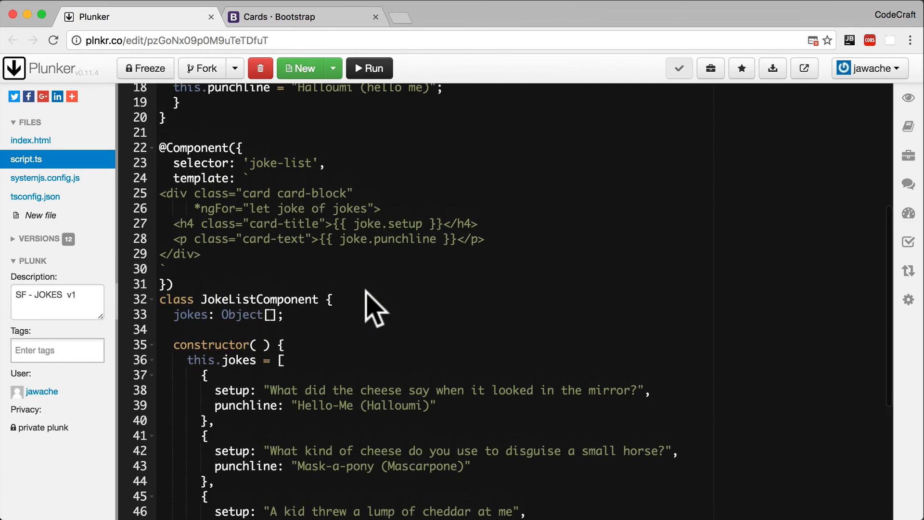
{"action": "double_click", "coordinate": [266, 164]}
{"action": "type", "text": "<joke-list></joke-list"}
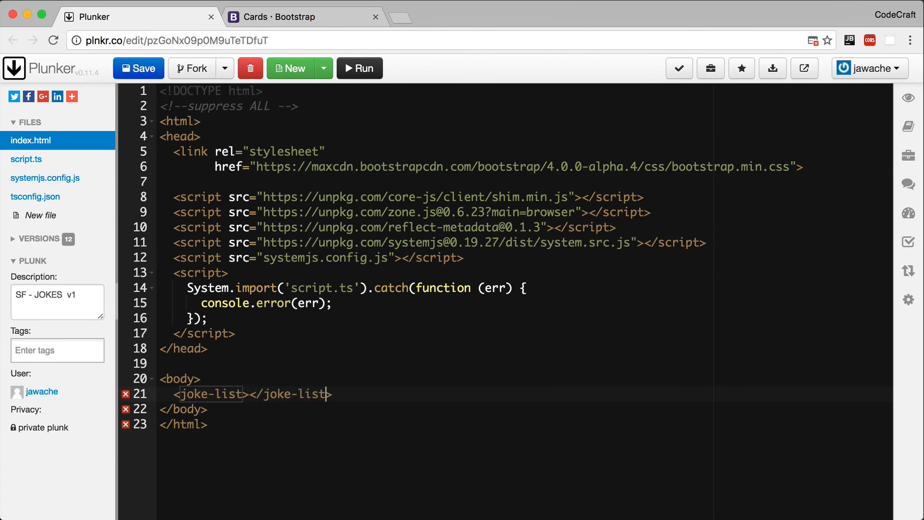
- Save the plunk with <joke-list></joke-list> in the index.html body
{"action": "left_click", "coordinate": [138, 68]}
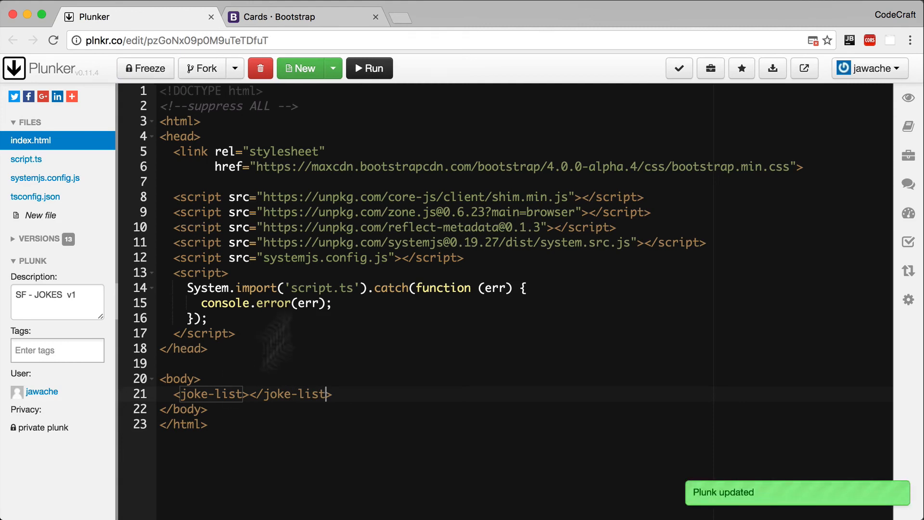
{"action": "mouse_move", "coordinate": [369, 68]}
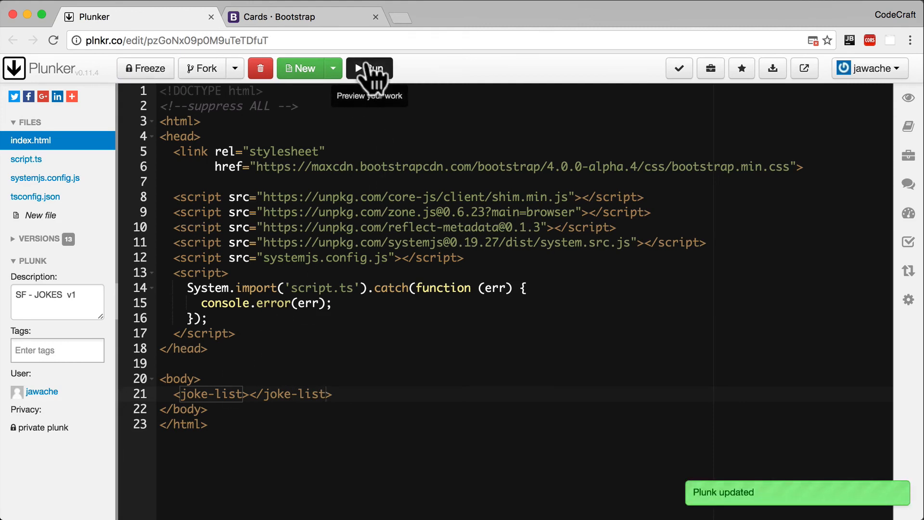
- Run the plunk to preview the three cheese-joke cards
{"action": "left_click", "coordinate": [369, 68]}
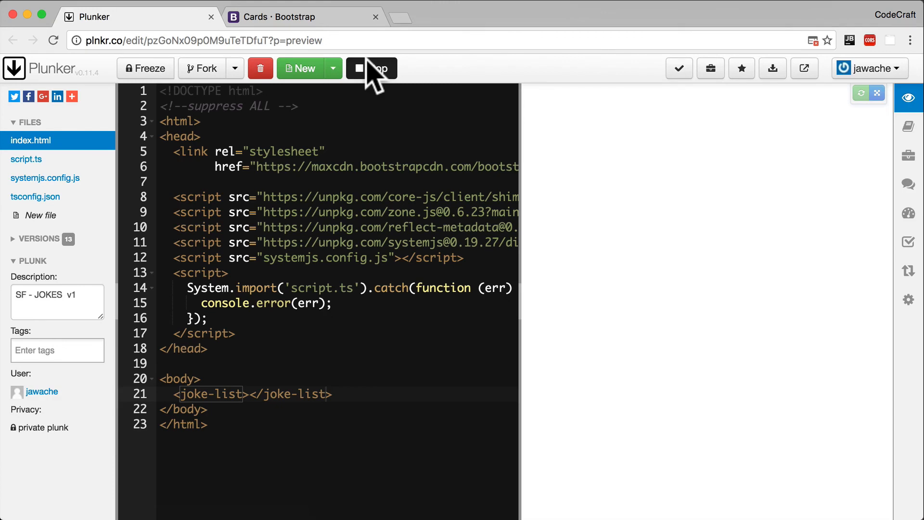
{"action": "left_click", "coordinate": [371, 67]}
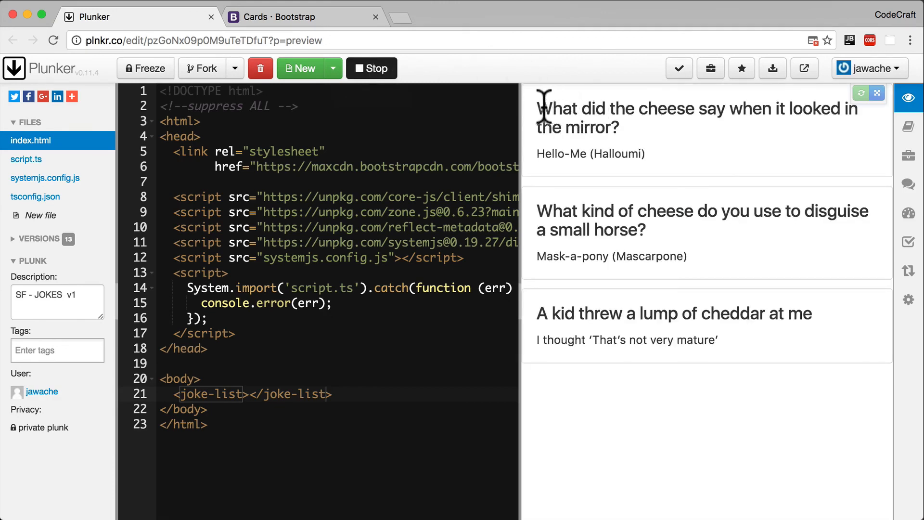
{"action": "mouse_move", "coordinate": [612, 116]}
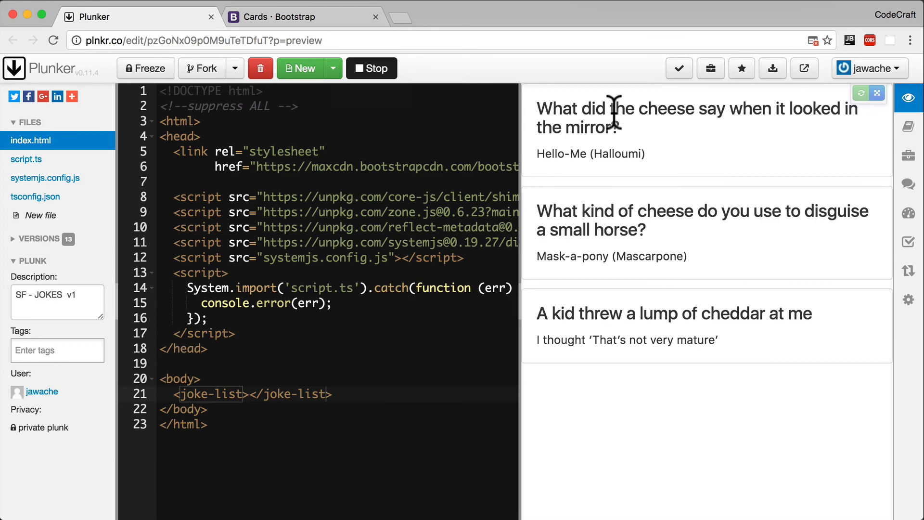
{"action": "mouse_move", "coordinate": [619, 131]}
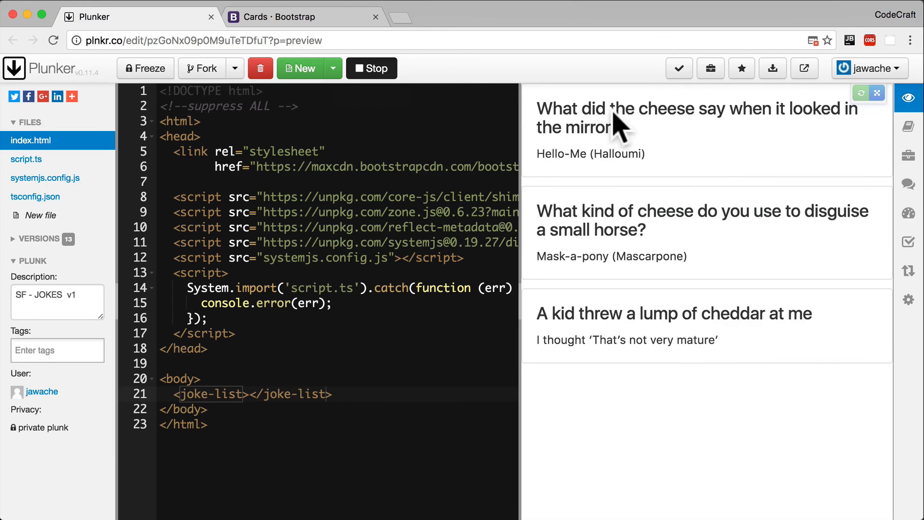